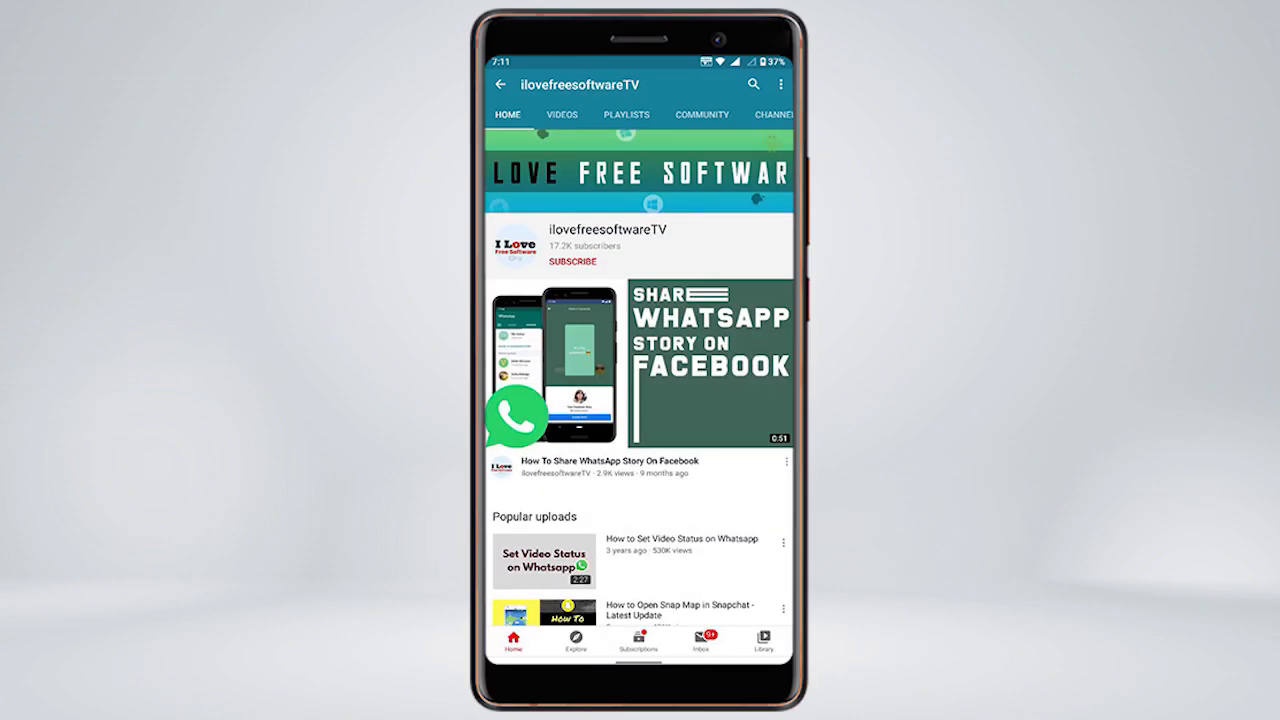
Close the ilovefreesoftwareTV YouTube channel page to reveal the Windows desktop
{"action": "left_click", "coordinate": [572, 261]}
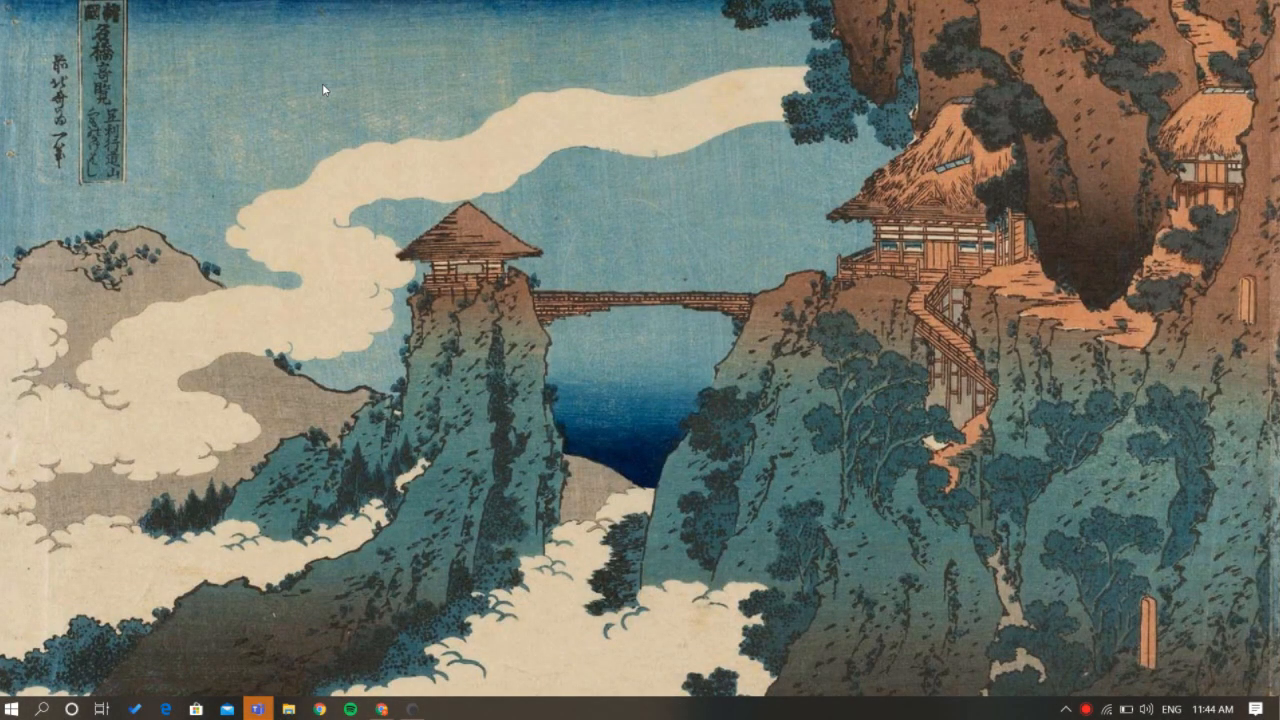
Launch Teams from the taskbar and video-call the contact in the recent chat
{"action": "left_click", "coordinate": [258, 709]}
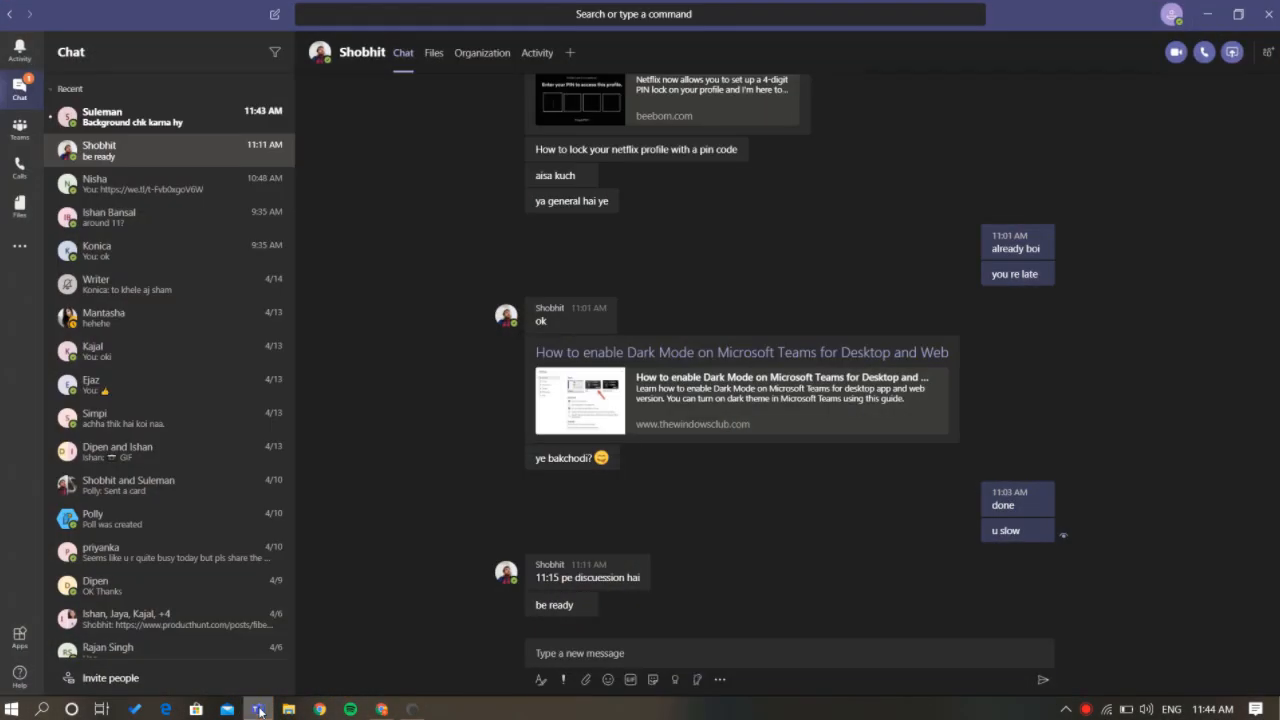
{"action": "left_click", "coordinate": [1203, 51]}
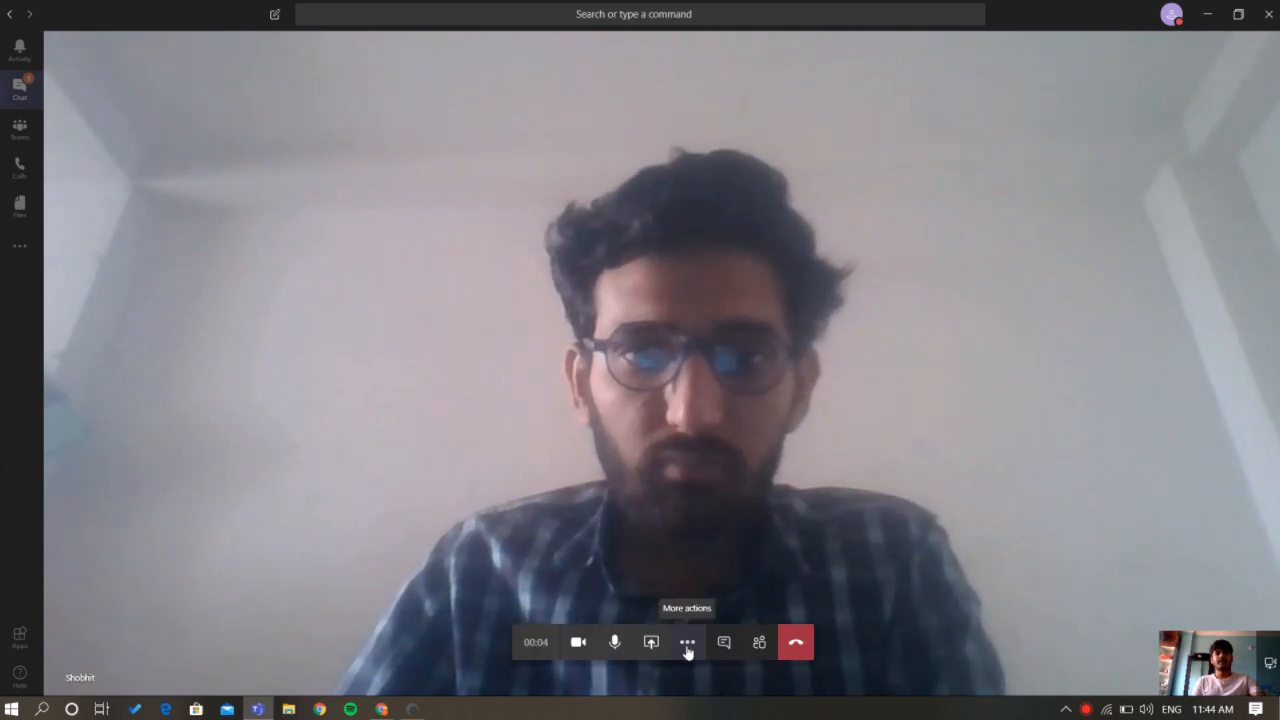
Show background effects from the call's More actions menu
{"action": "left_click", "coordinate": [687, 642]}
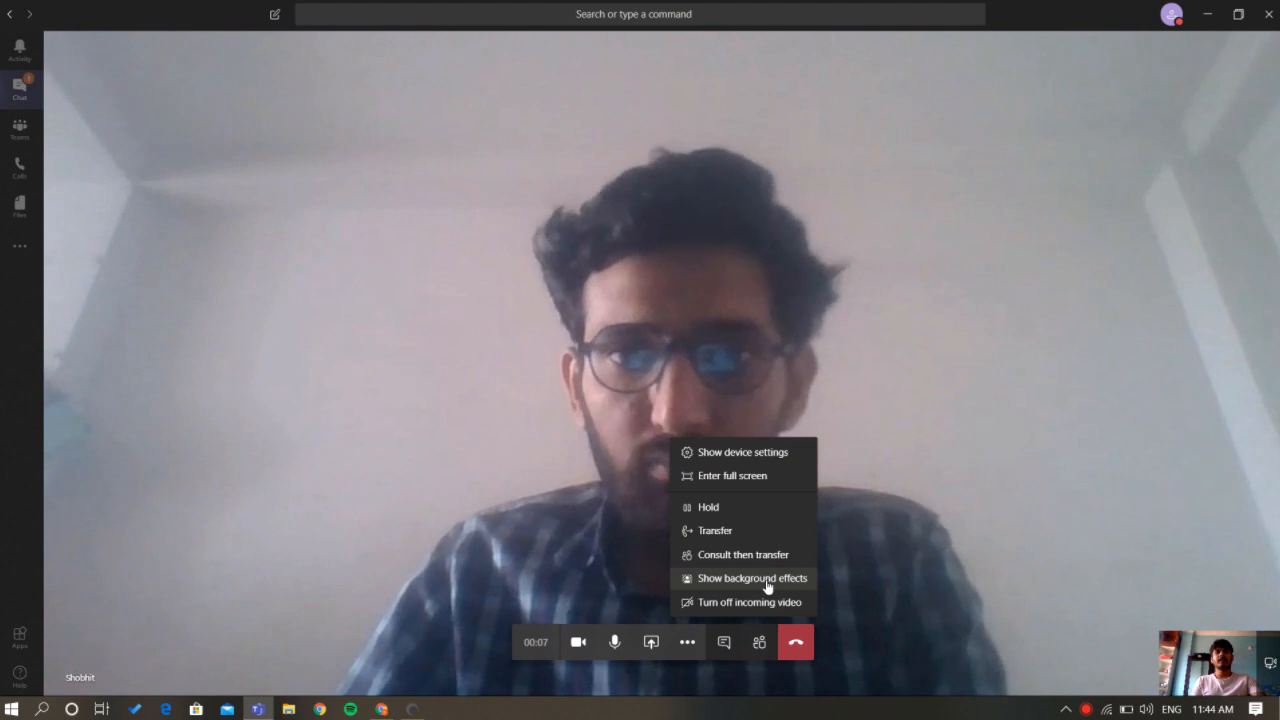
{"action": "left_click", "coordinate": [750, 578]}
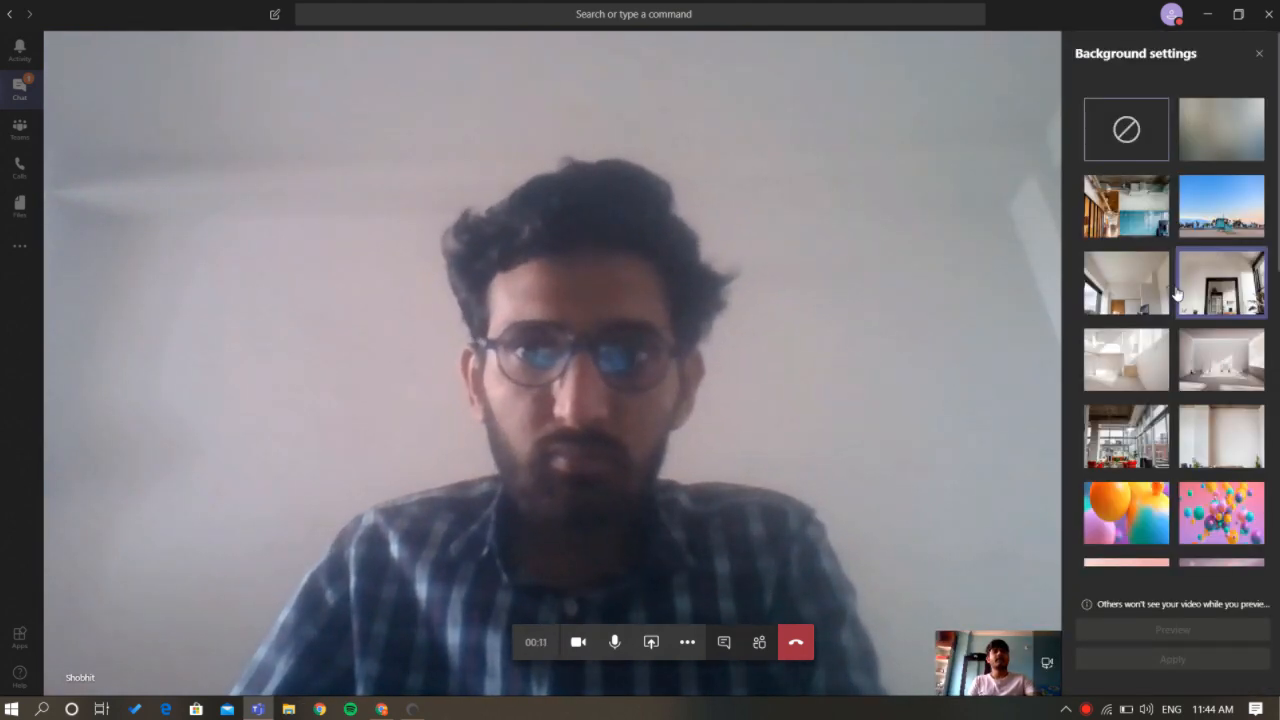
Select the green Minecraft-style background thumbnail in the gallery
{"action": "scroll", "scroll_direction": "down", "scroll_amount": 3}
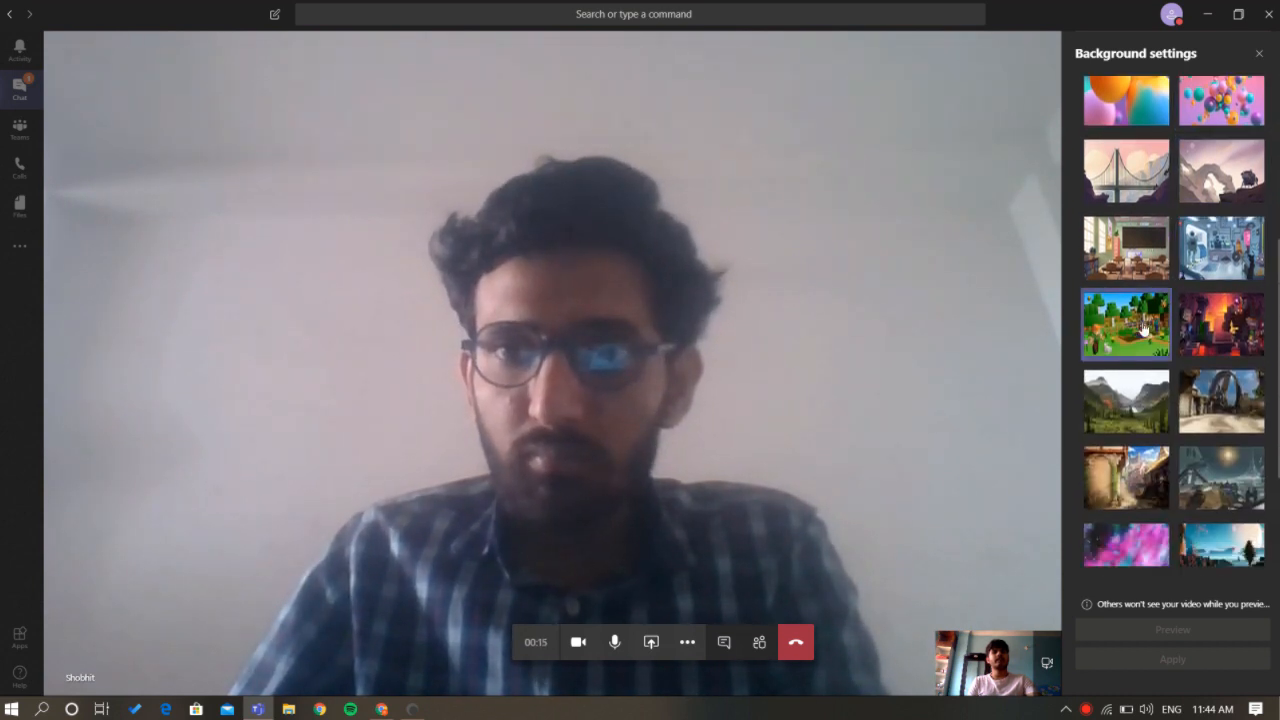
{"action": "left_click", "coordinate": [1126, 323]}
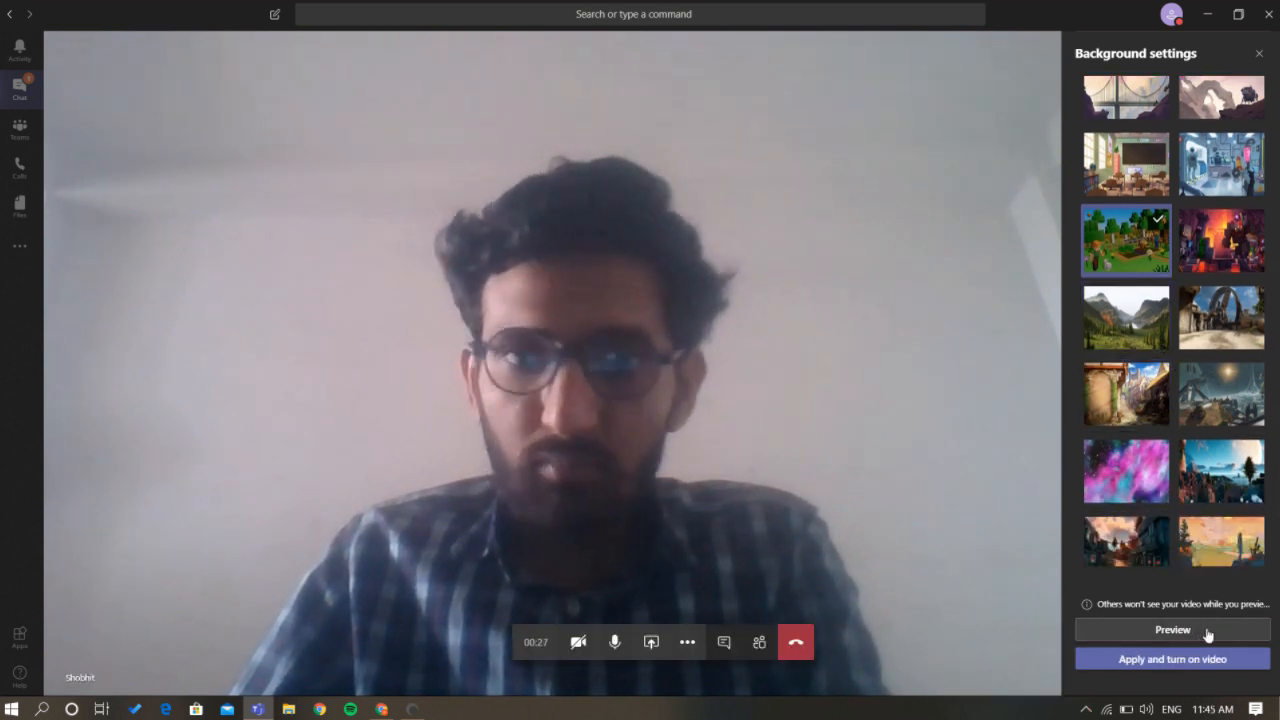
Preview the game-world background on your video, then apply it
{"action": "left_click", "coordinate": [1172, 629]}
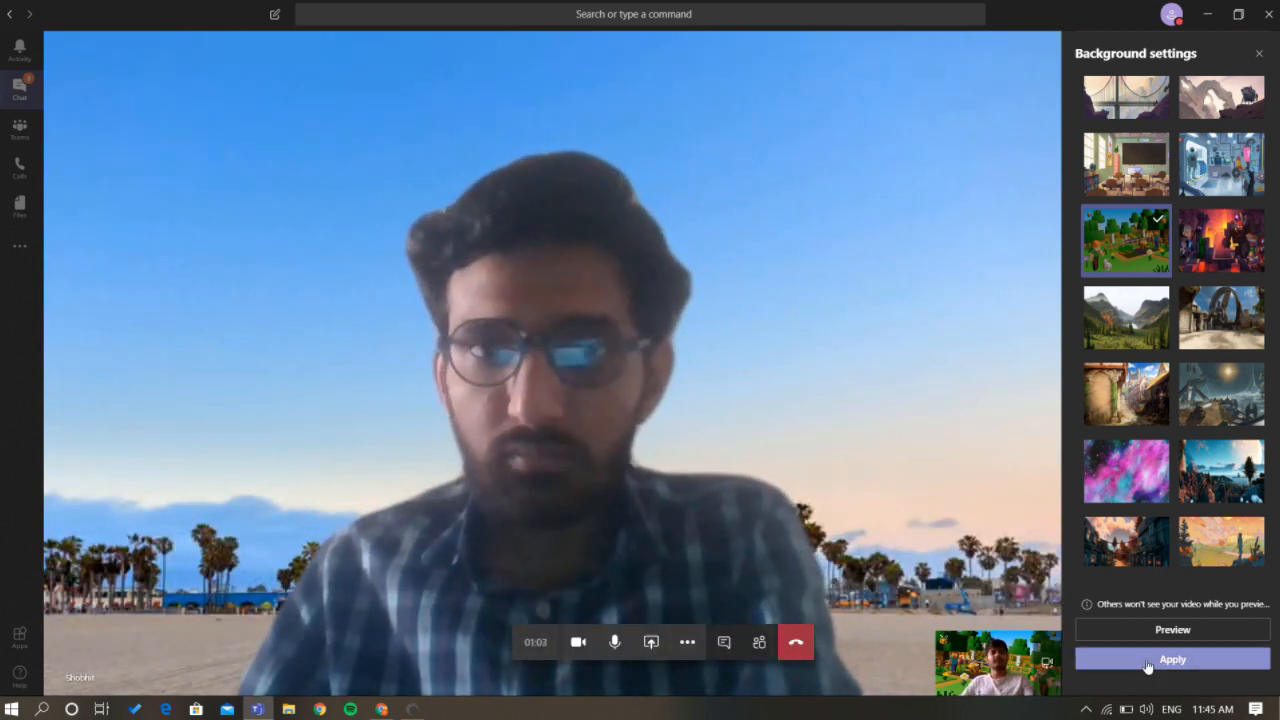
{"action": "left_click", "coordinate": [1172, 659]}
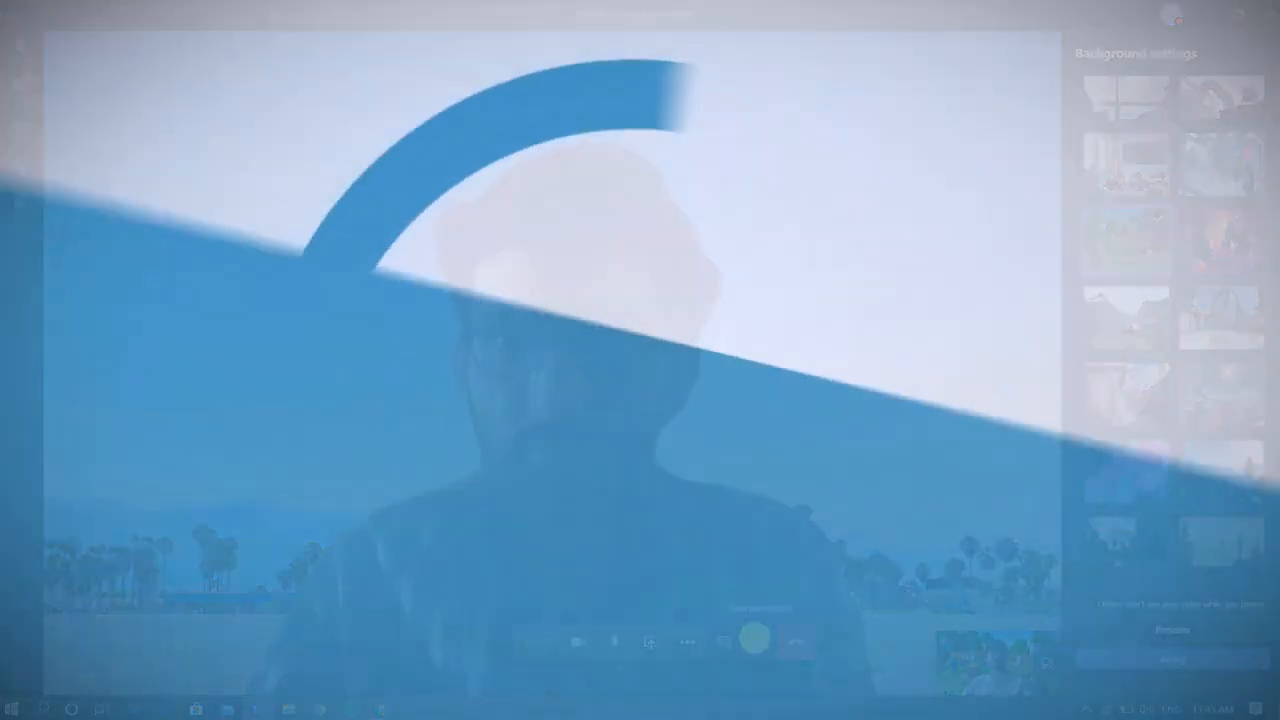